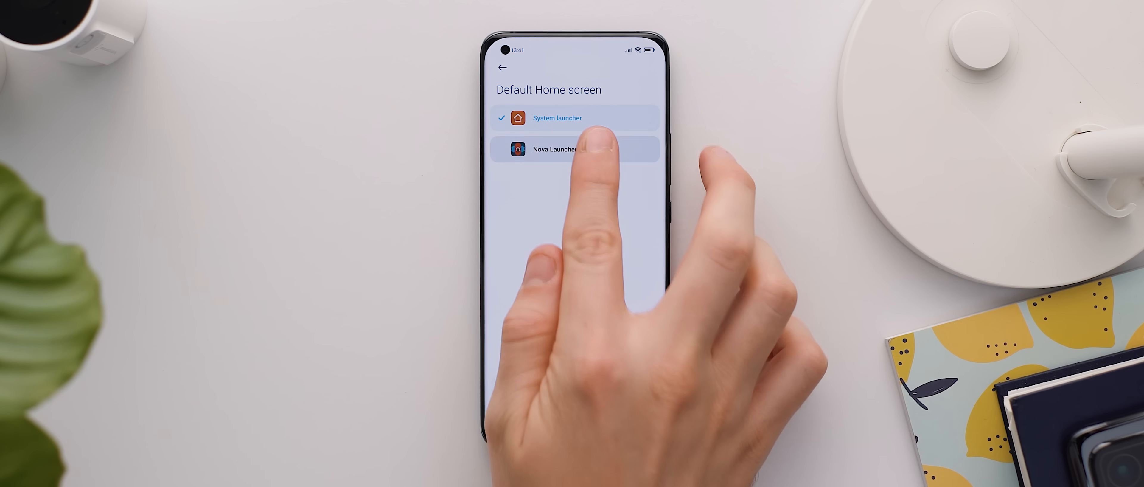
left_click(575, 149)
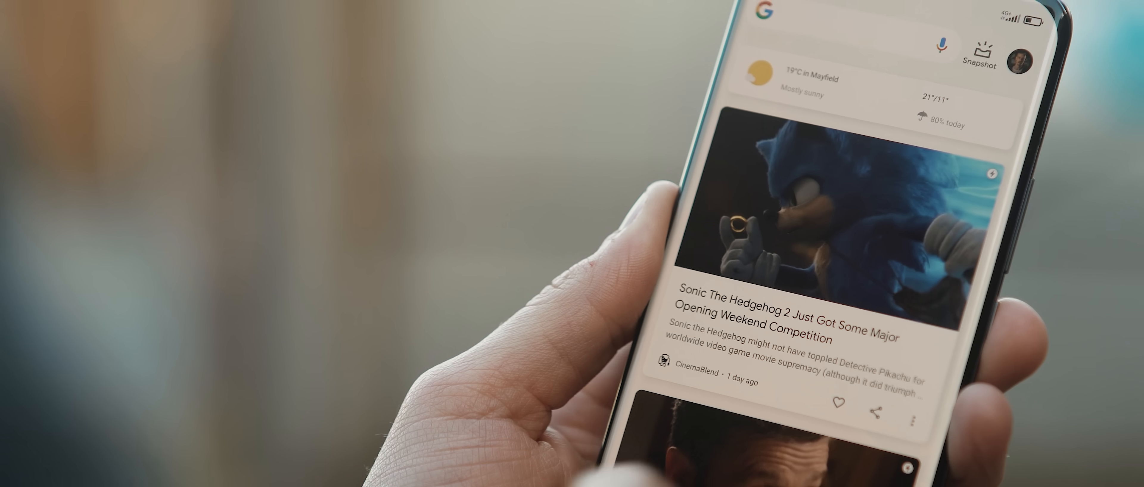
scroll("down", 3)
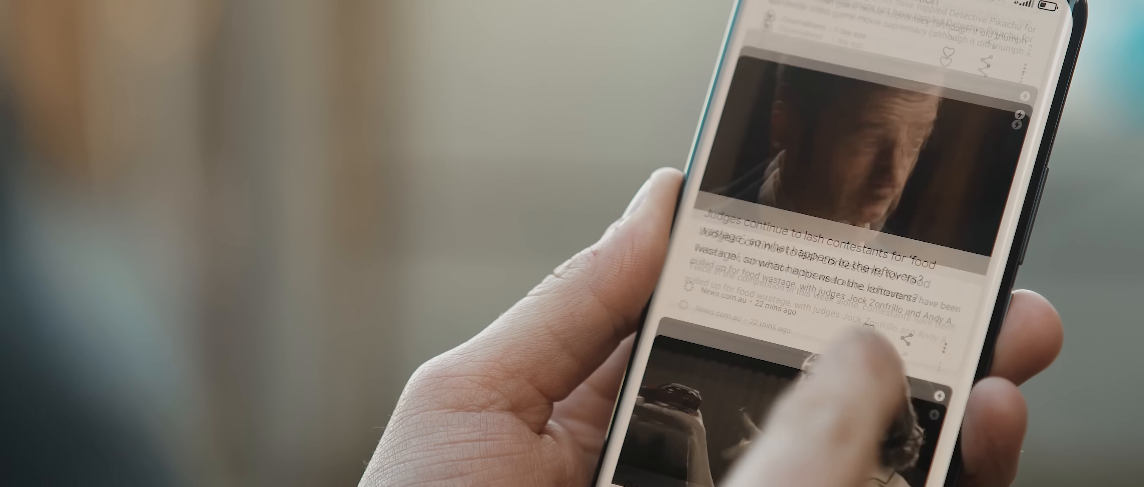